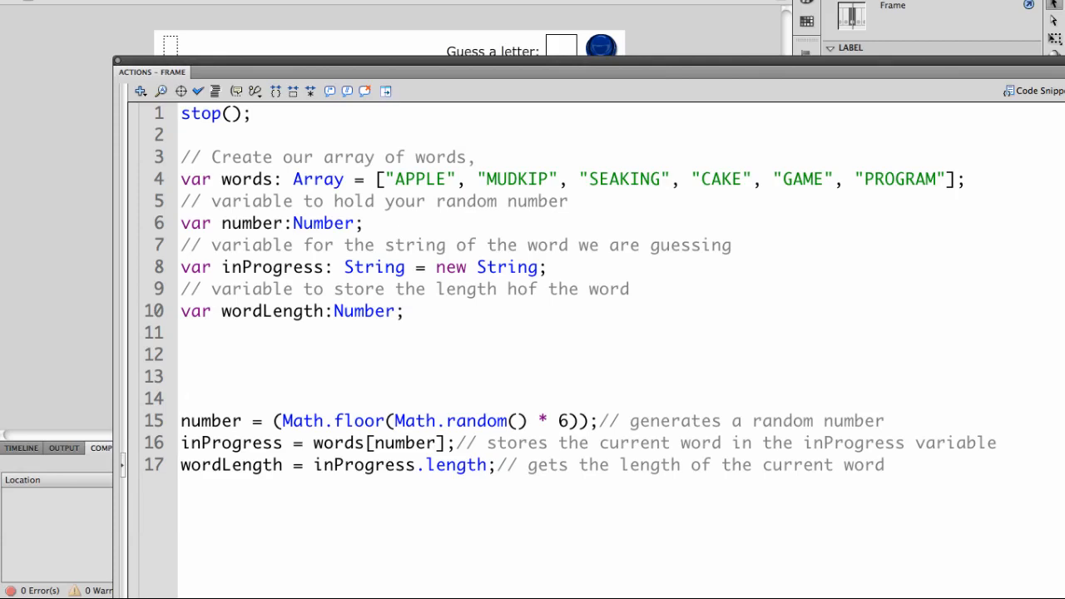
click(184, 399)
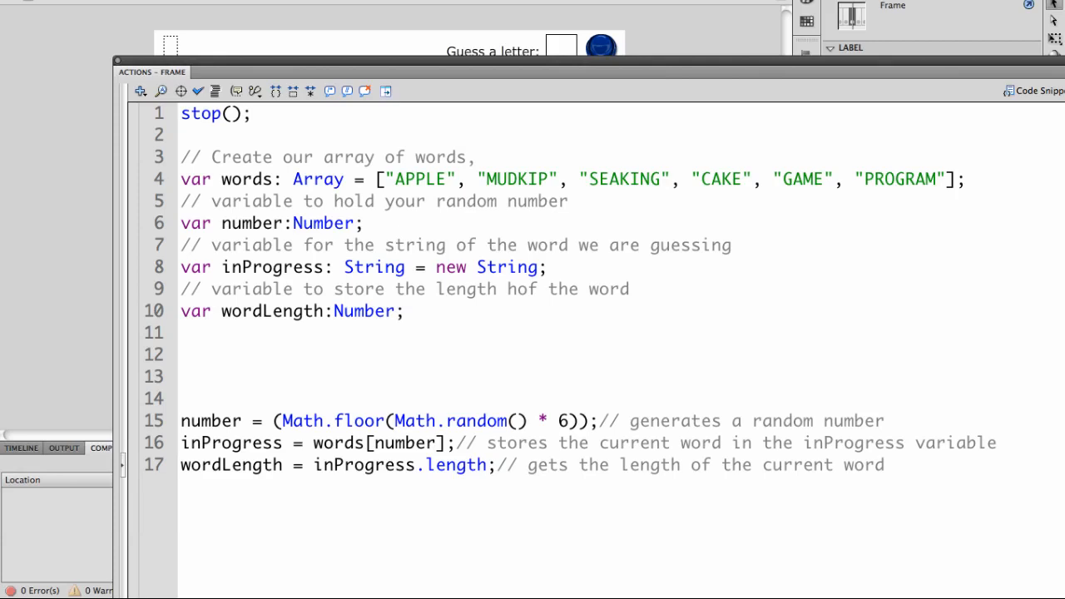
click(183, 398)
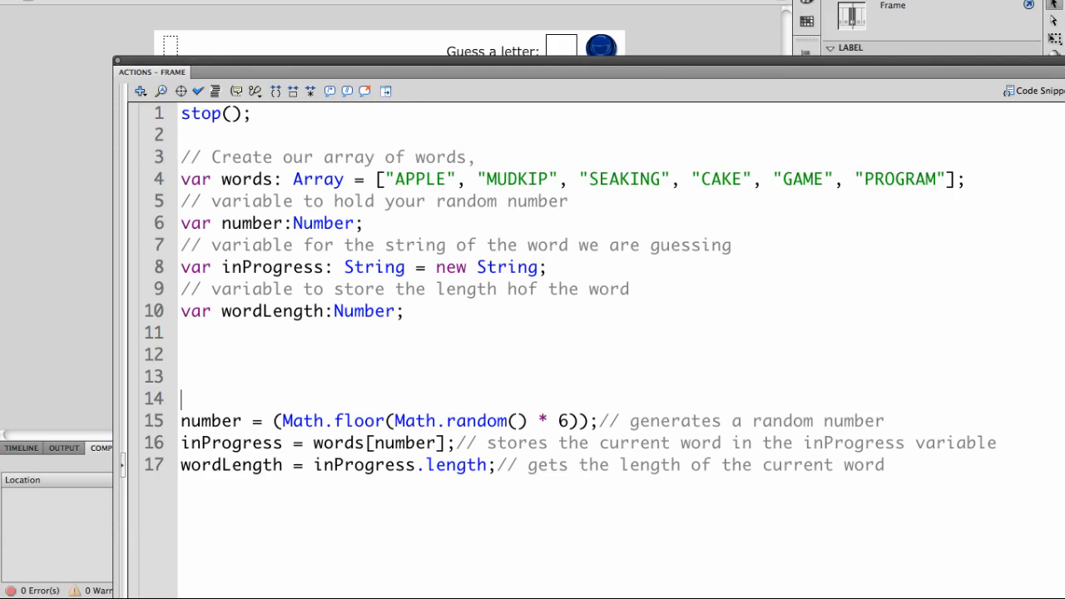